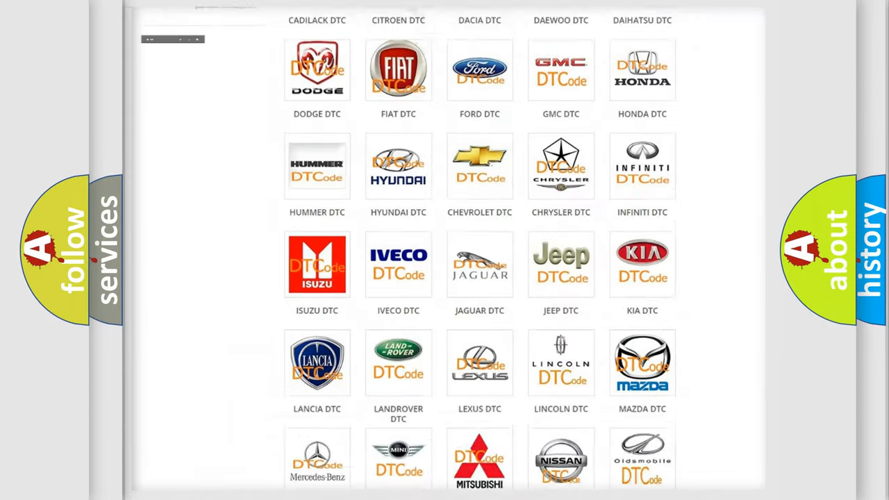
- Navigate to the Saturn DTC page and review its SRS airbag diagnostic code list
scroll("up", 3)
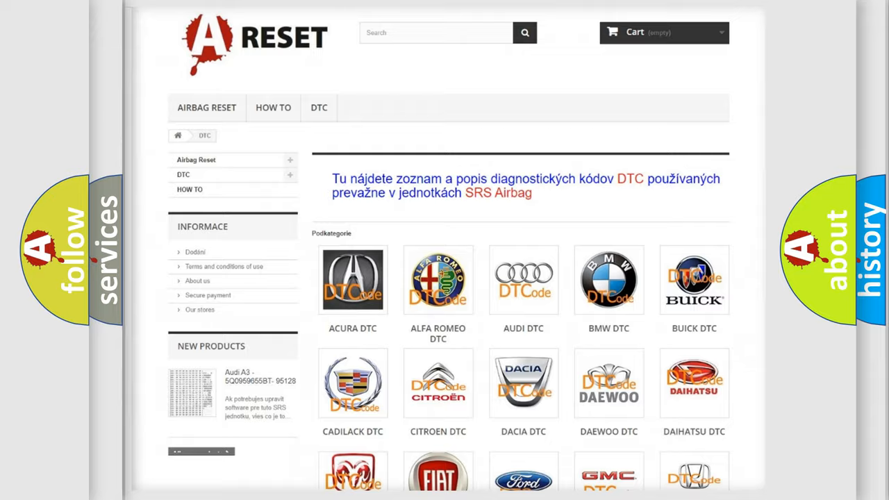
scroll("down", 3)
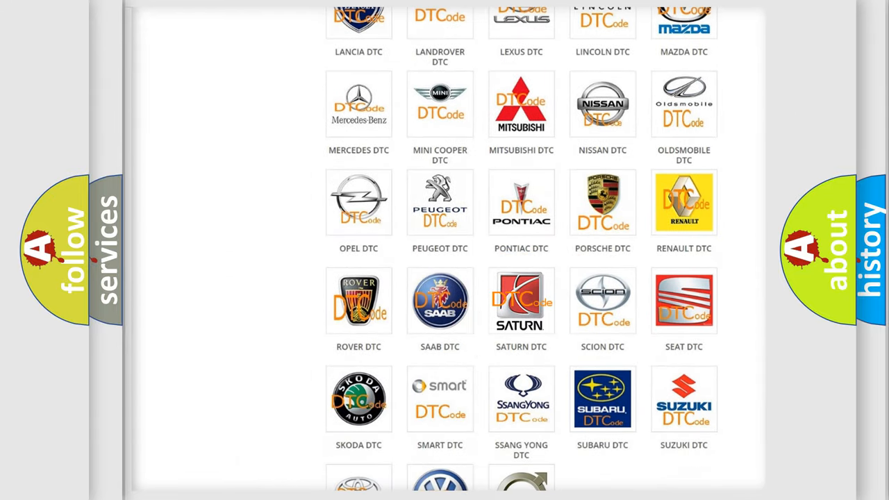
left_click(521, 300)
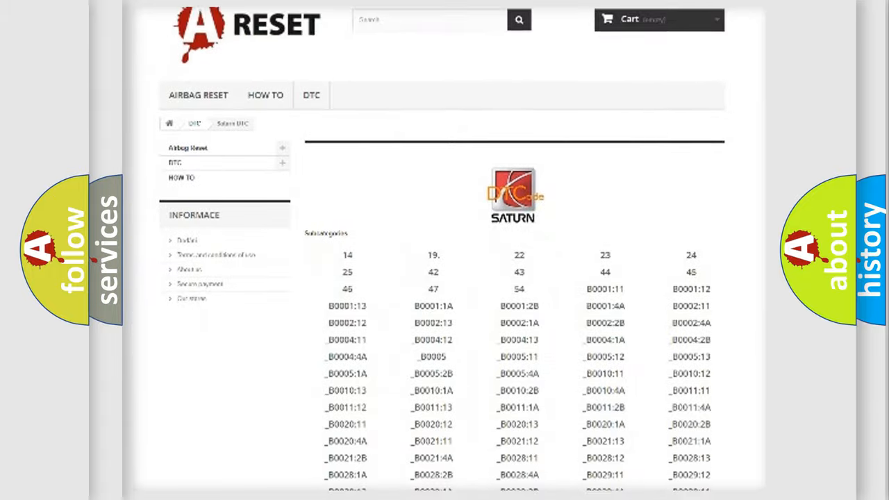
scroll("down", 3)
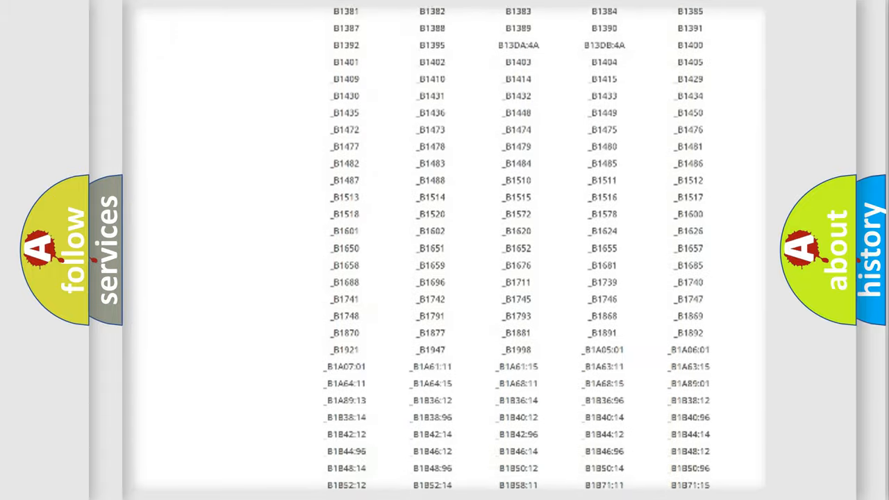
scroll("up", 3)
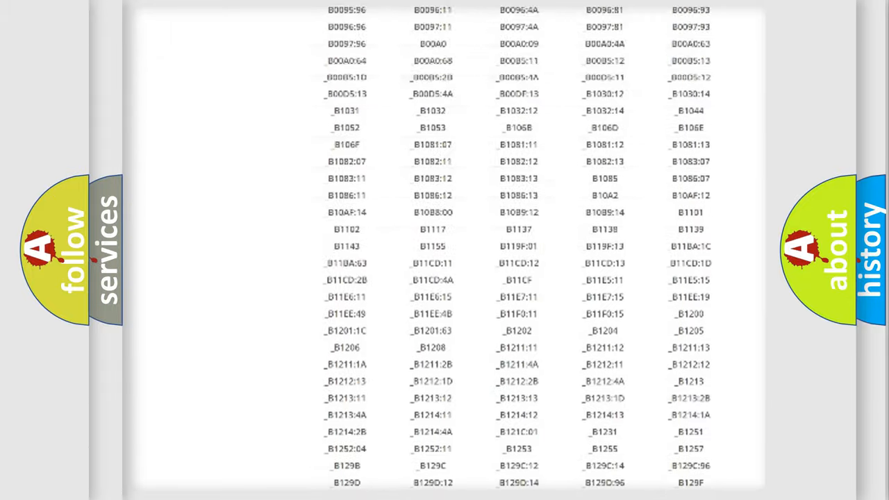
scroll("up", 3)
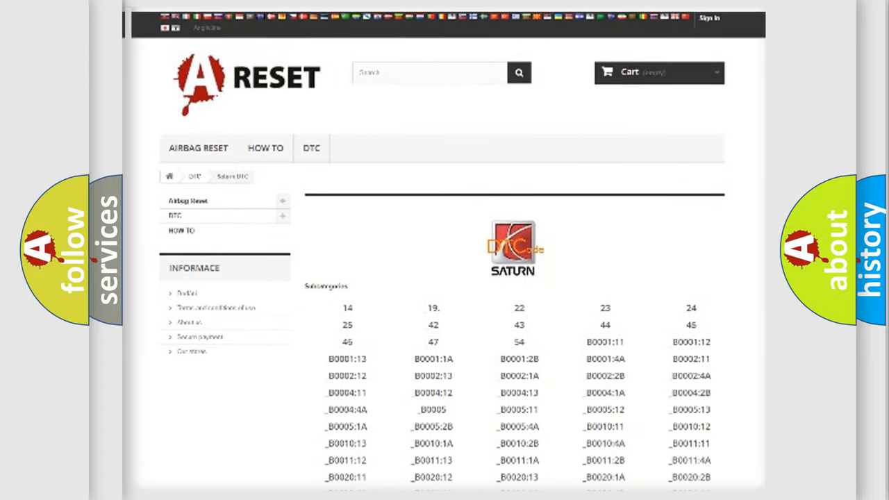